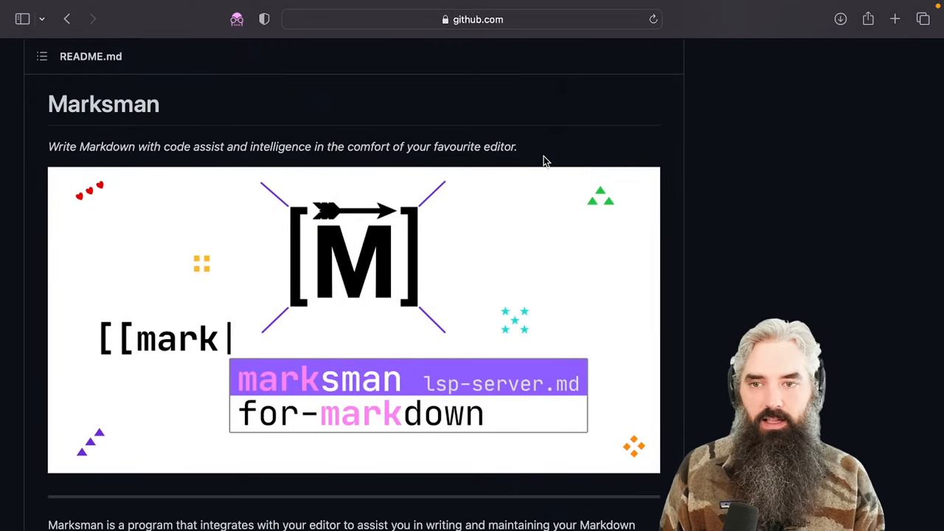
mouse_move(599, 147)
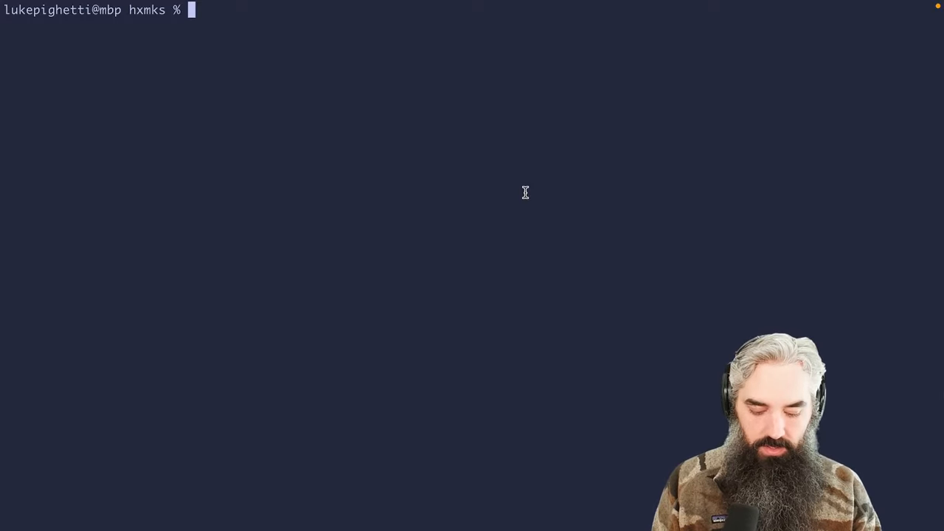
- Run hx --health markdown to confirm marksman is configured, then locate its binary with which marksman
type("hx --health mark")
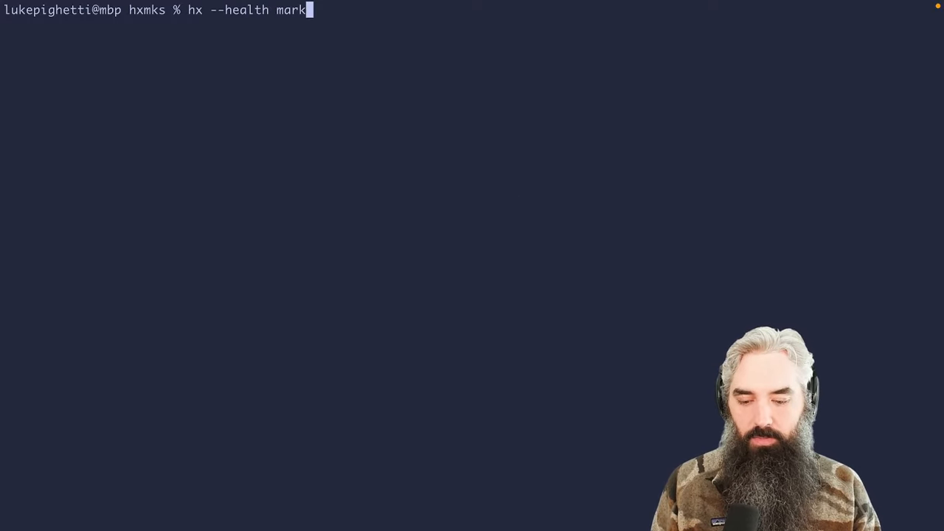
key("Return")
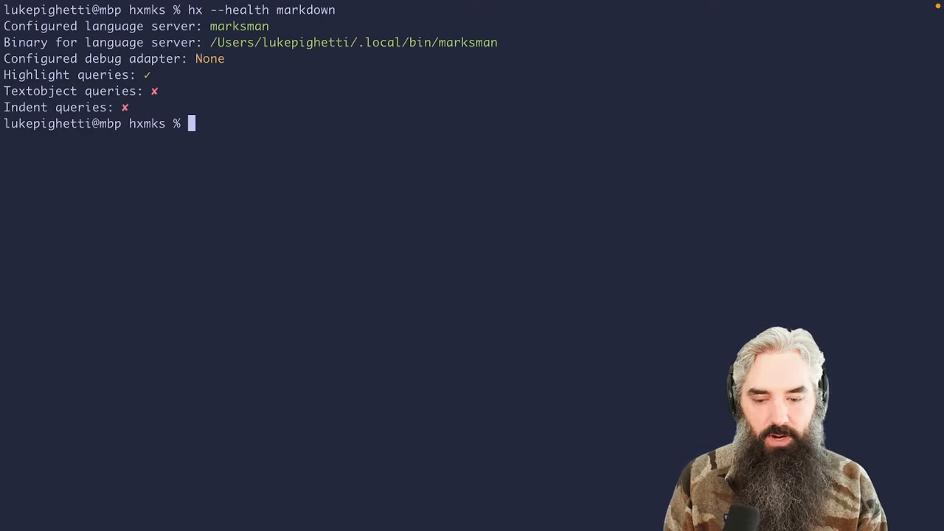
type("which  marks")
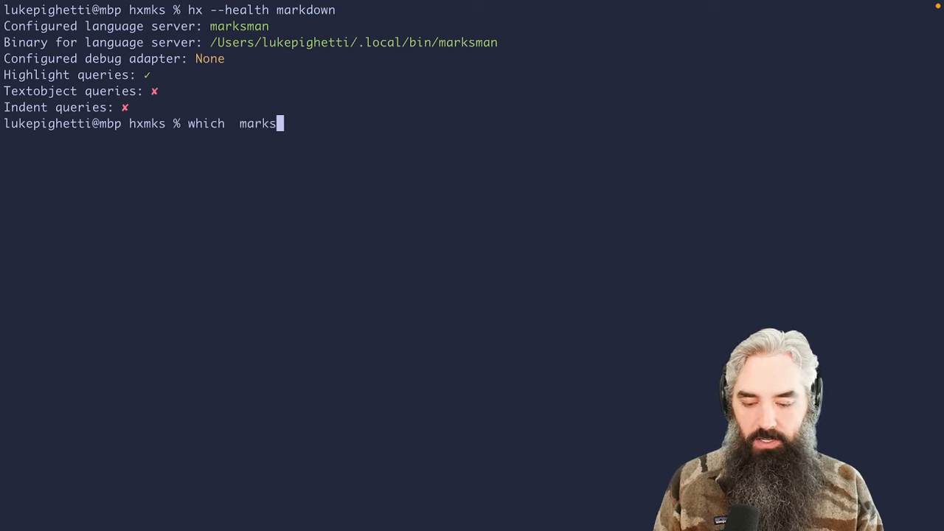
key("Return")
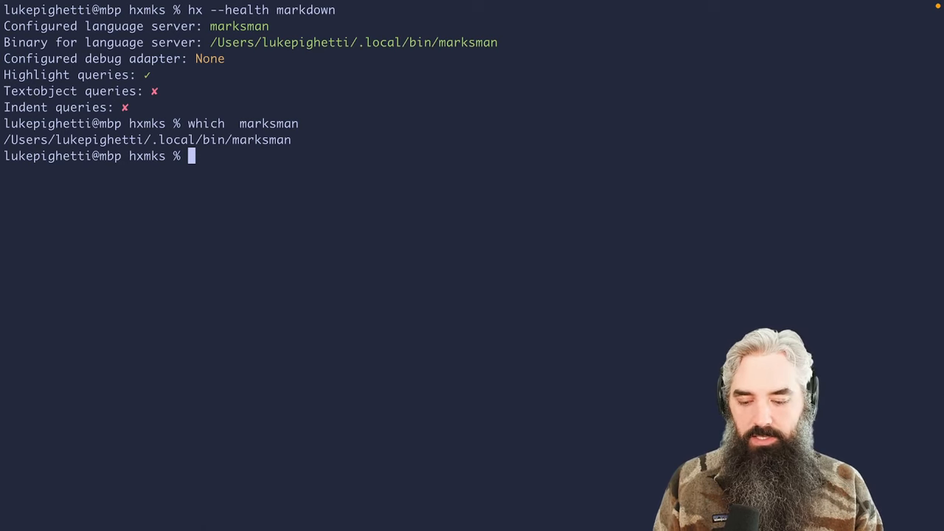
- Open foo.md and write a # Marksman heading with the sentence 'It's really cool'
type("hx foo.md")
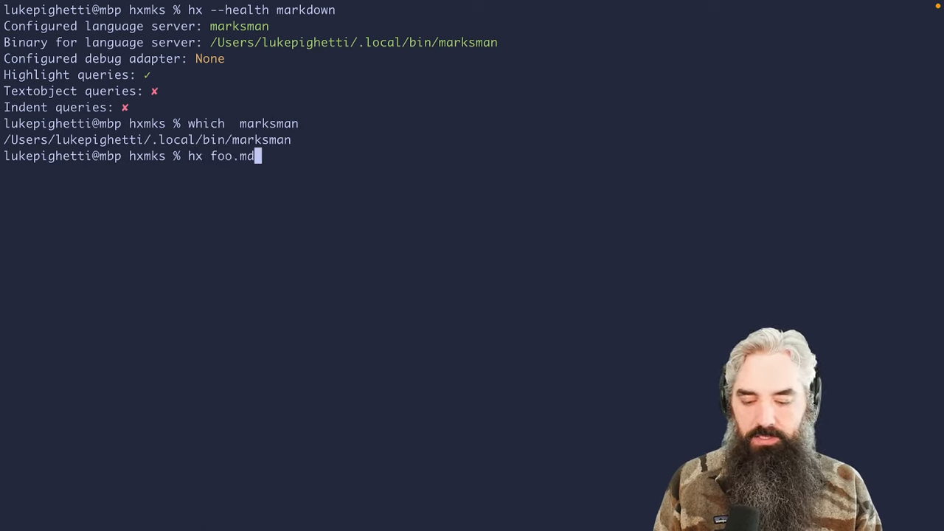
key("Return")
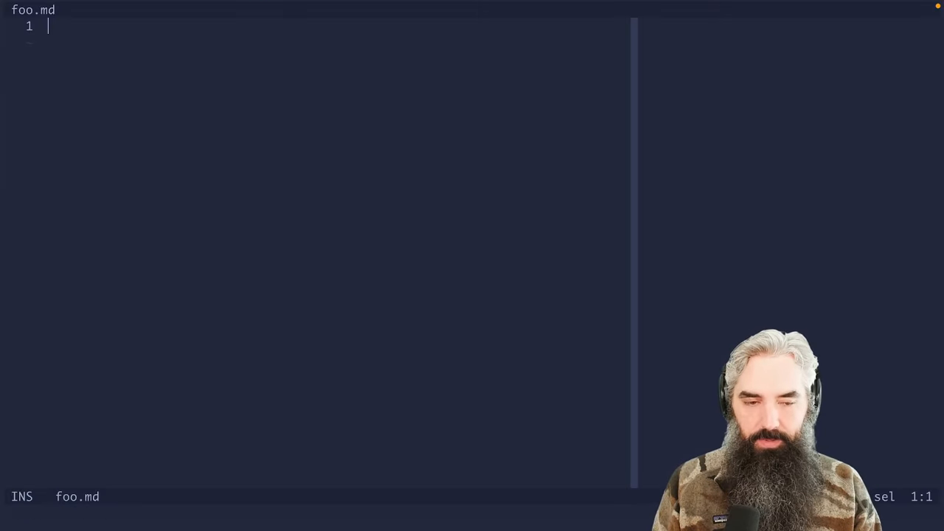
type("# Mark")
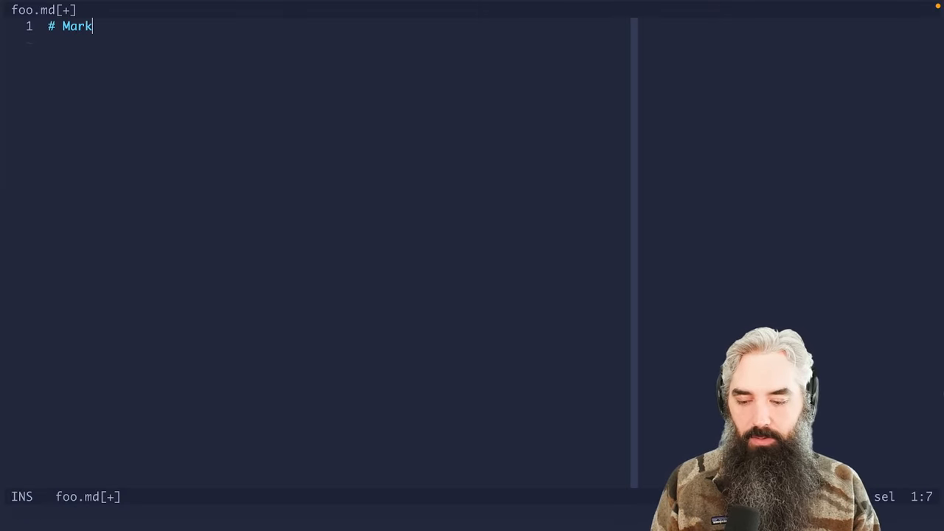
type("sman")
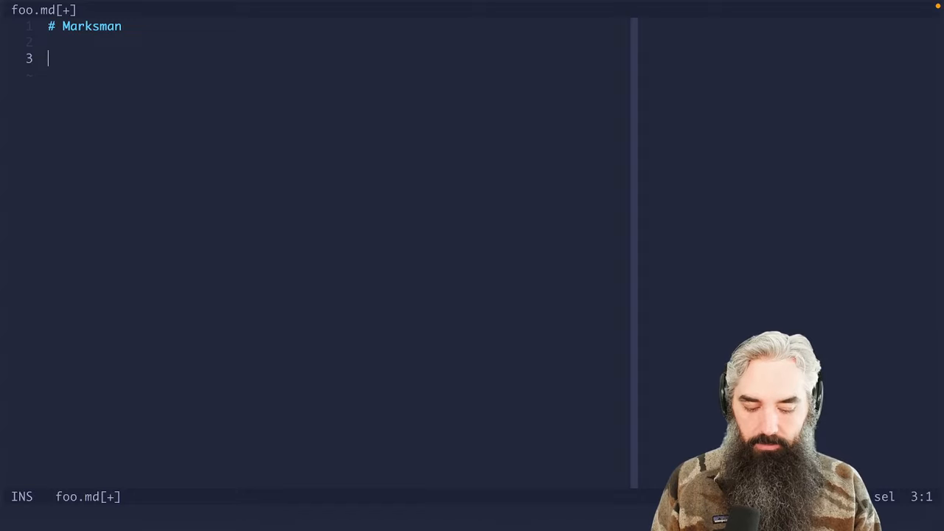
type("It's rel")
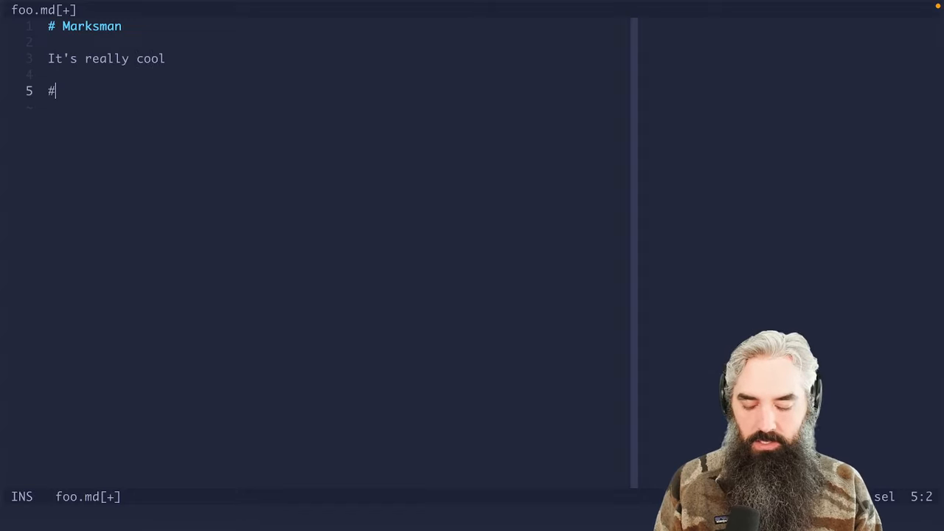
- Add a ## Subject section with two bullets, the second reading 'another point'
type("# Subject")
type("- bullet points")
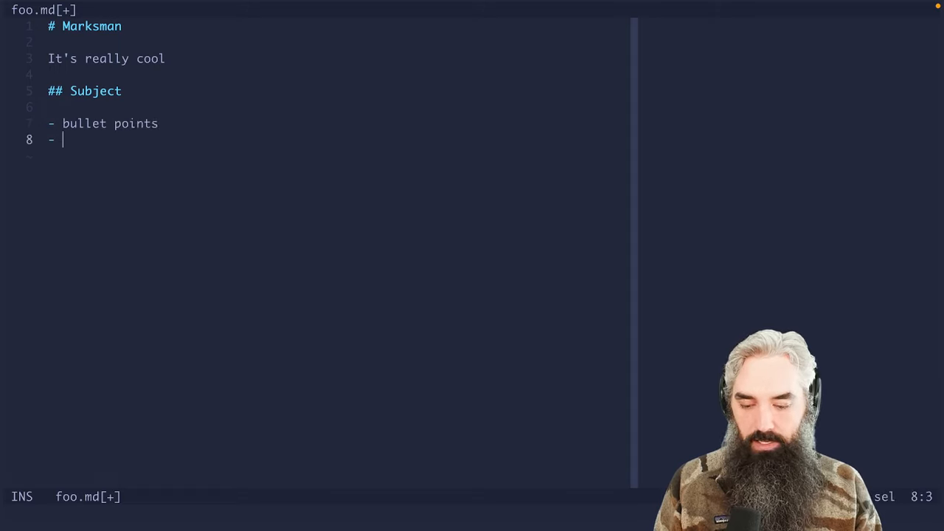
type("another")
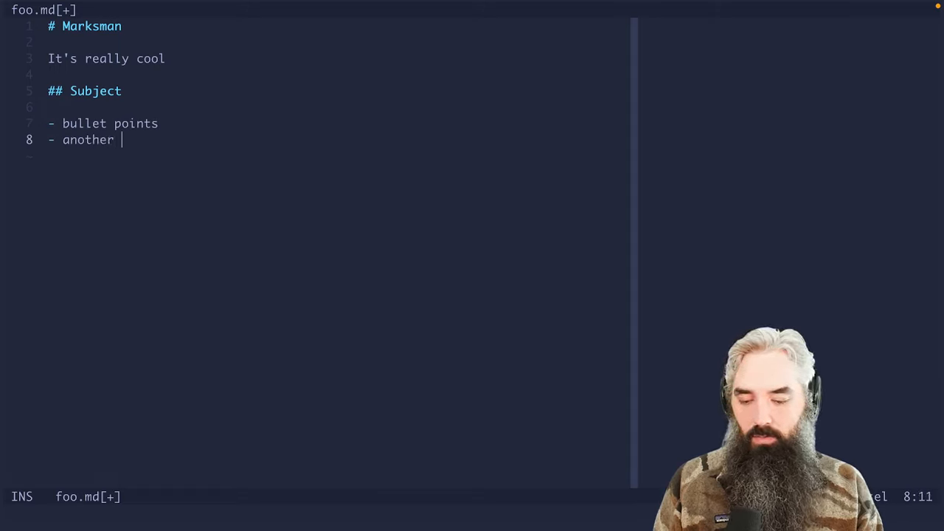
type("point")
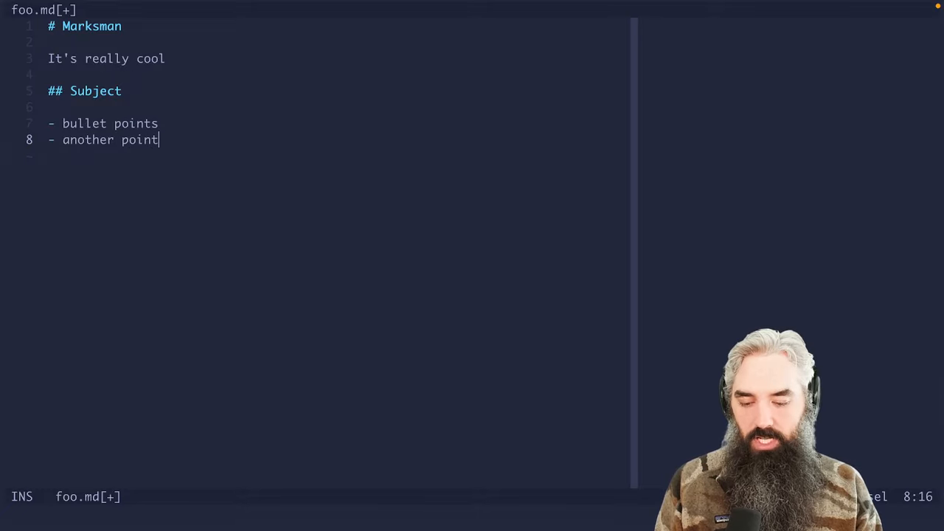
key("Escape")
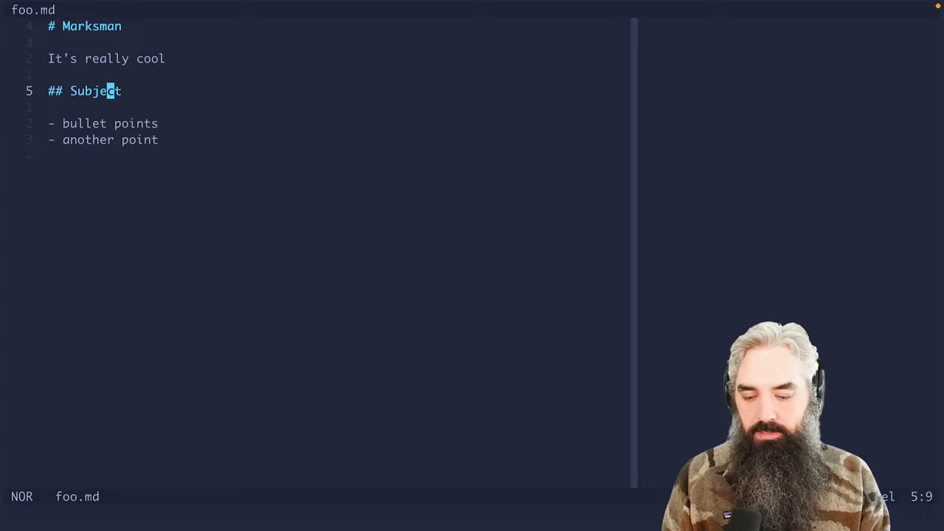
- Add a [[#Subject]] link below the bullets and review its references before starting another link
key("j")
type("[[#Subject]]")
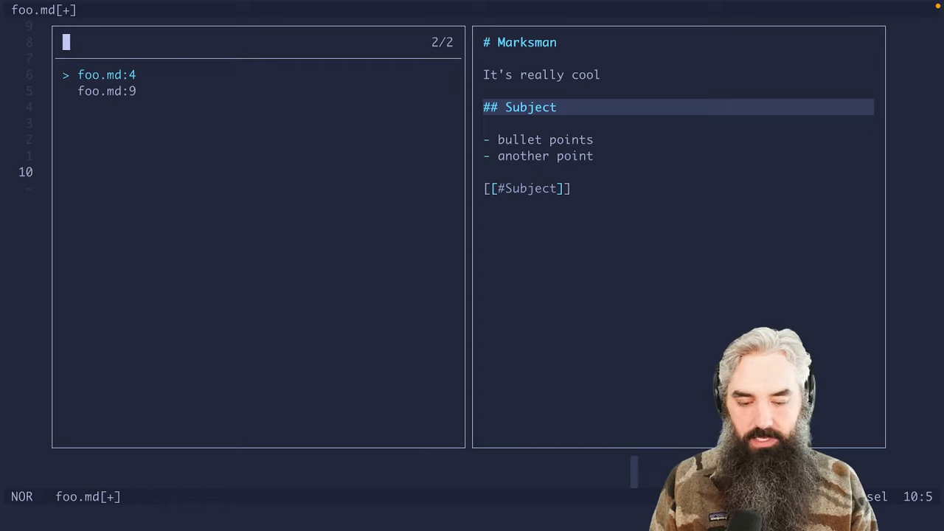
key("j")
type("[[")
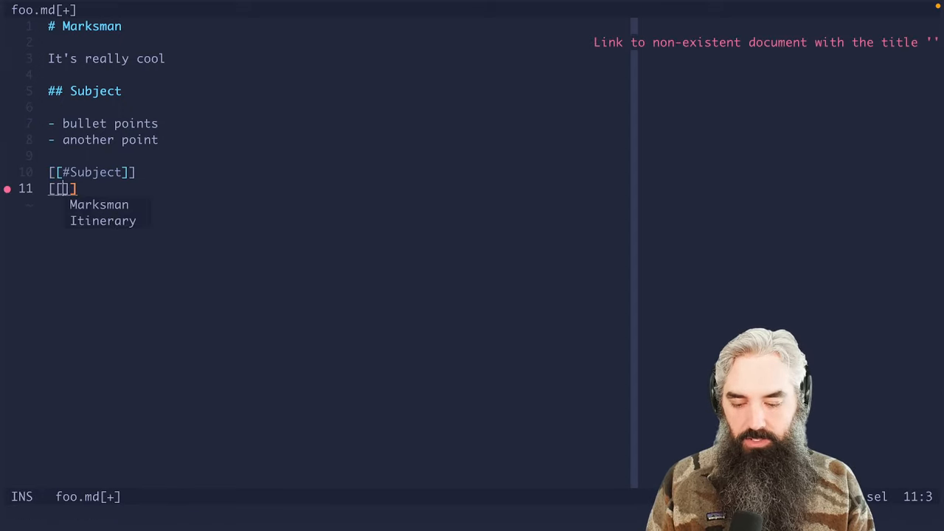
- Complete the link as [[itinerary]], visit itinerary.md through it, and save foo.md
type("marksman")
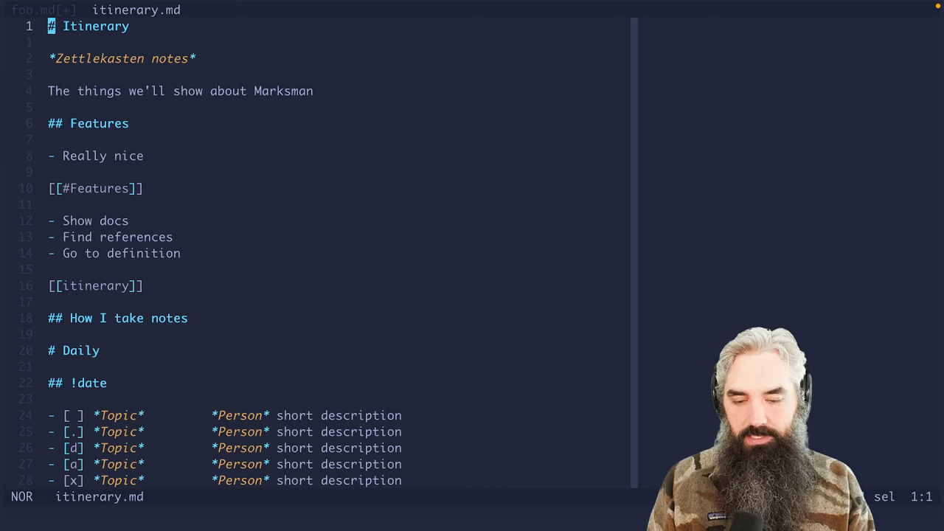
type("bc")
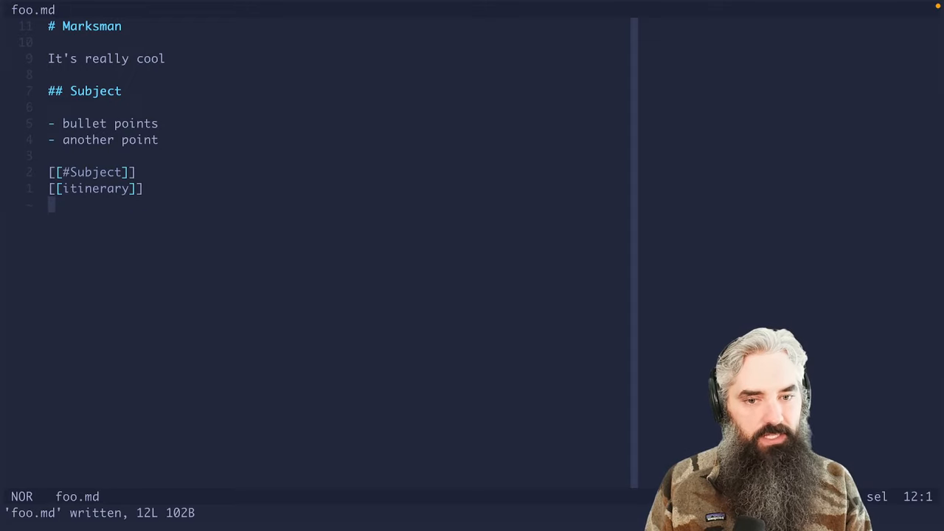
key("k")
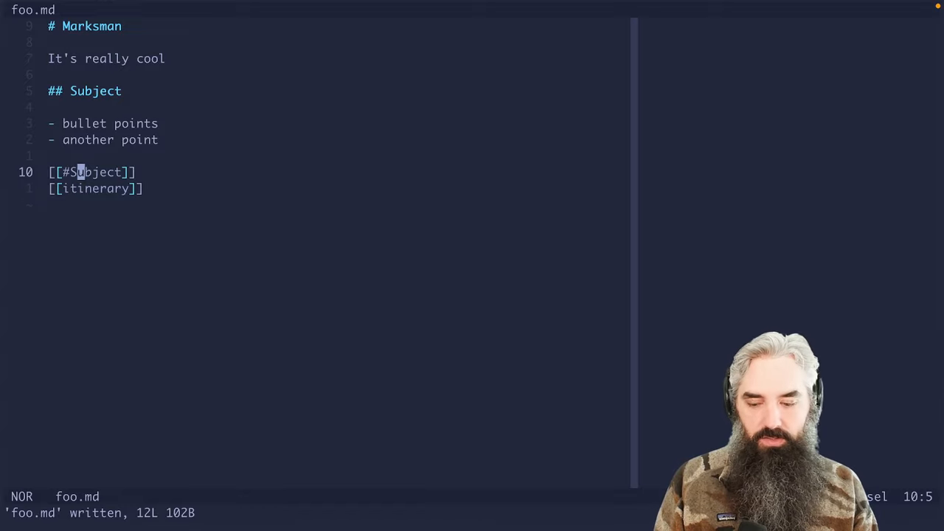
key("j")
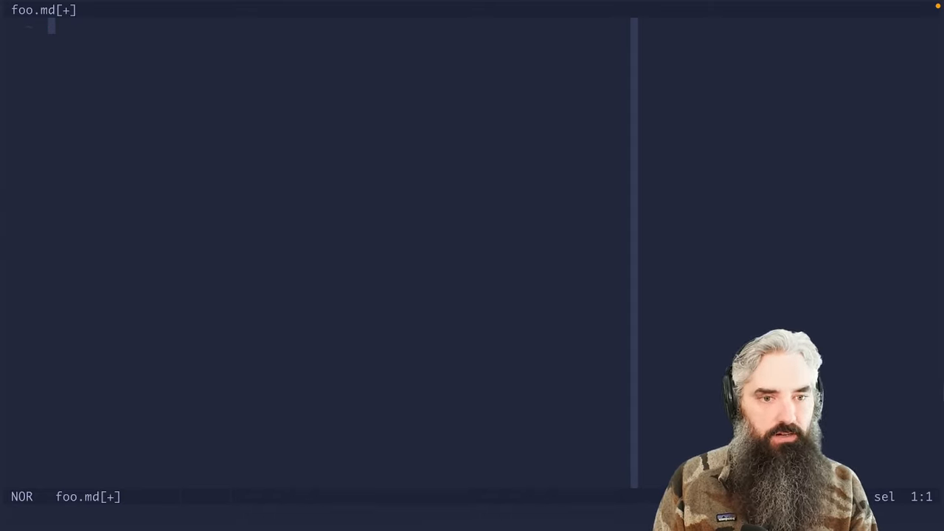
- Write a # Daily heading and a ## date heading filled with Fri Mar 03 via insert-output date
type("#")
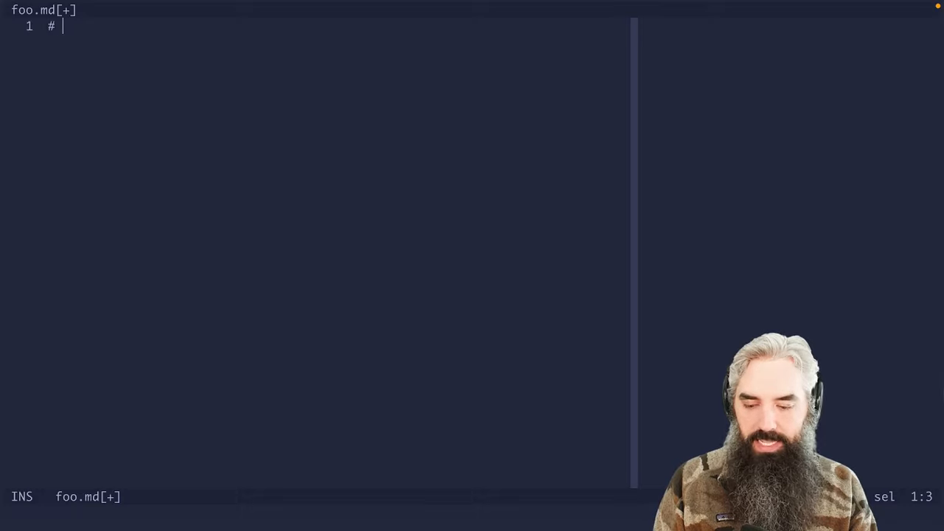
type("Daily")
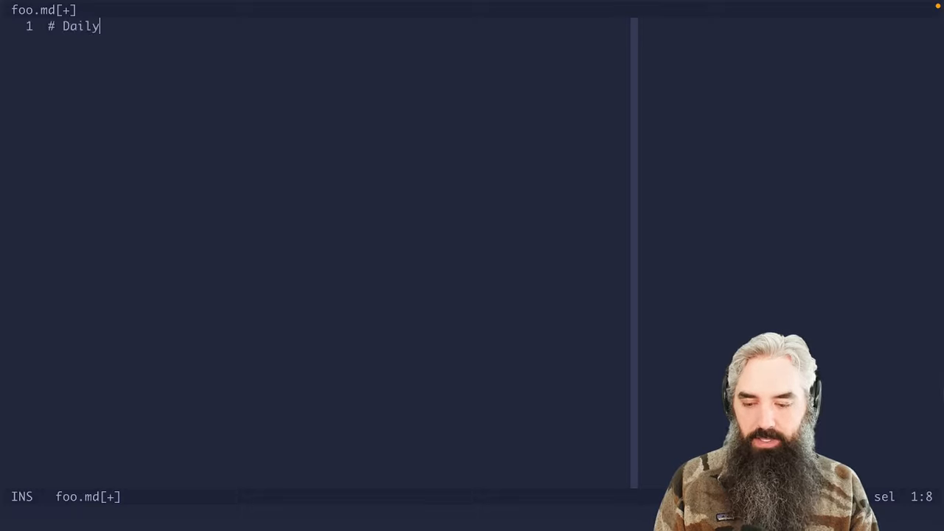
key("Return")
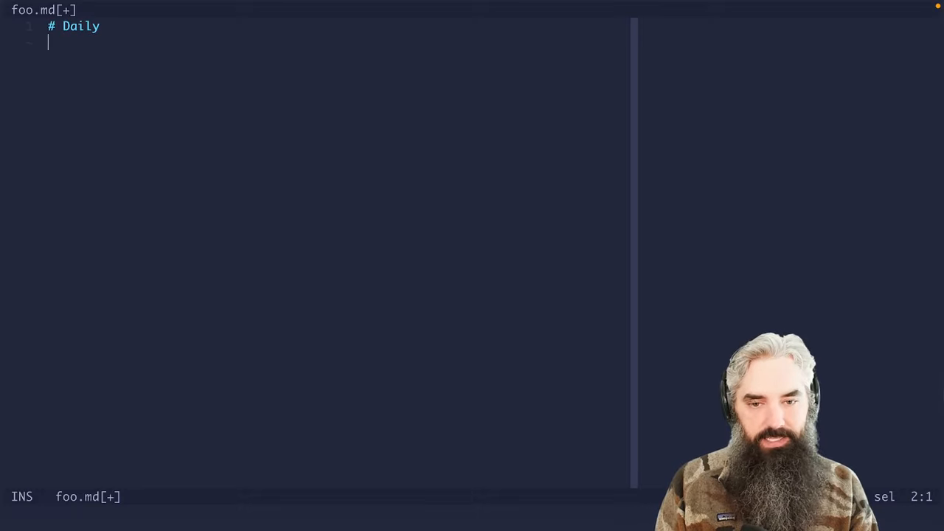
type("##")
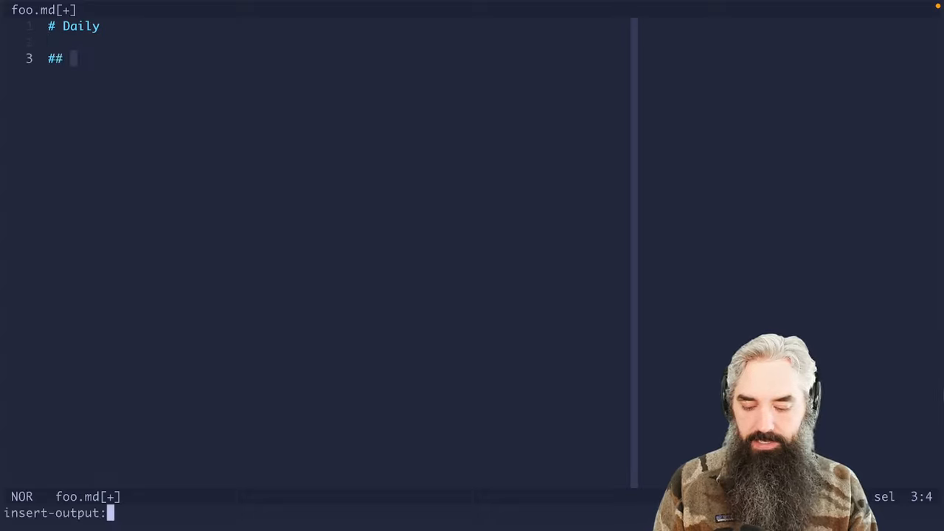
key("Return")
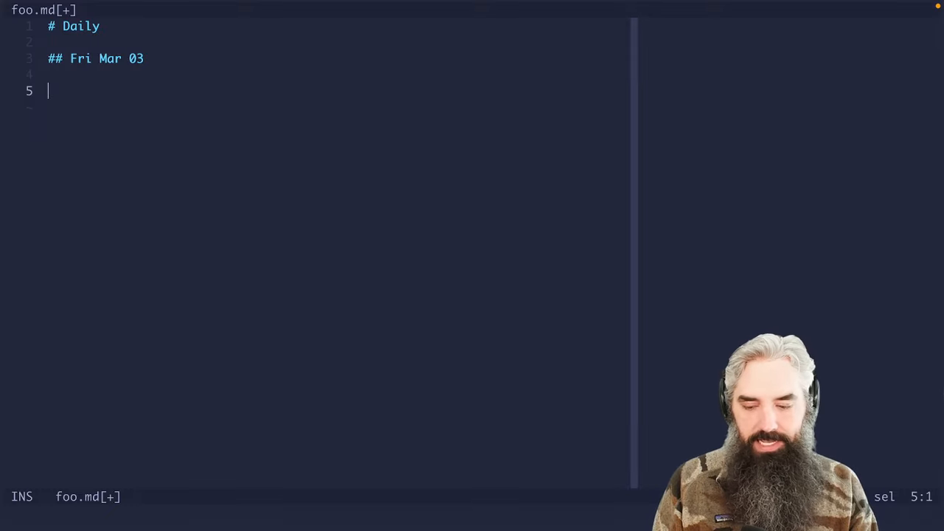
- Write the task template '- [ ] *Topic* *Person* short description' and triple it under a Thu Mar 02 heading
type("- [ ]")
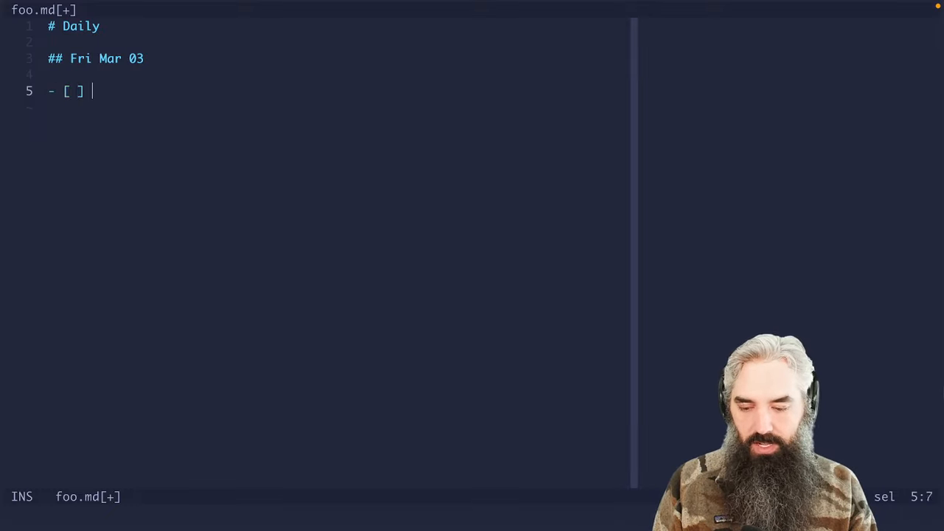
type("*Topic")
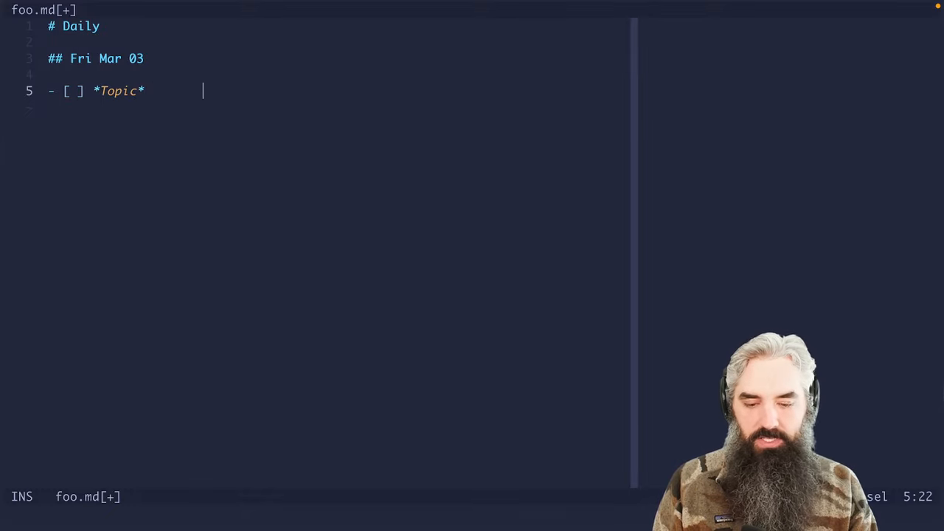
type("*Pers")
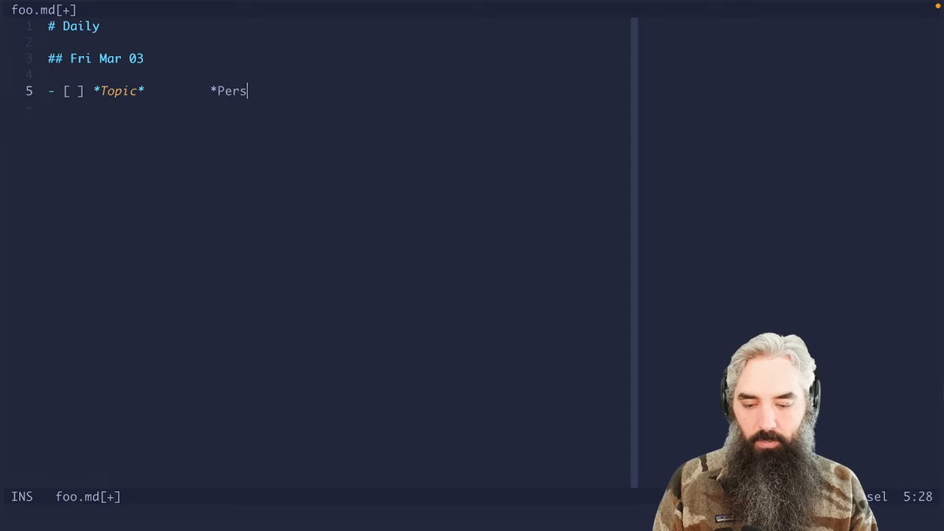
type("on*")
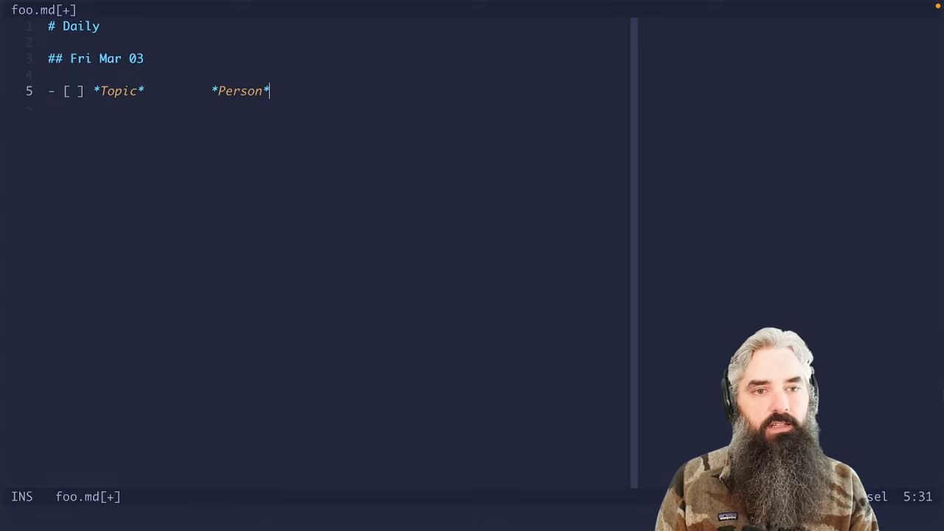
type("s")
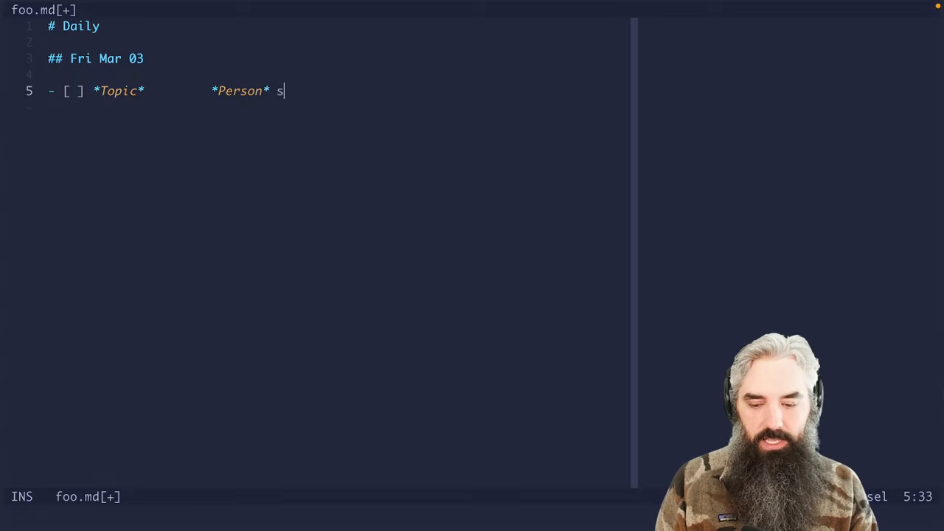
type("hort description")
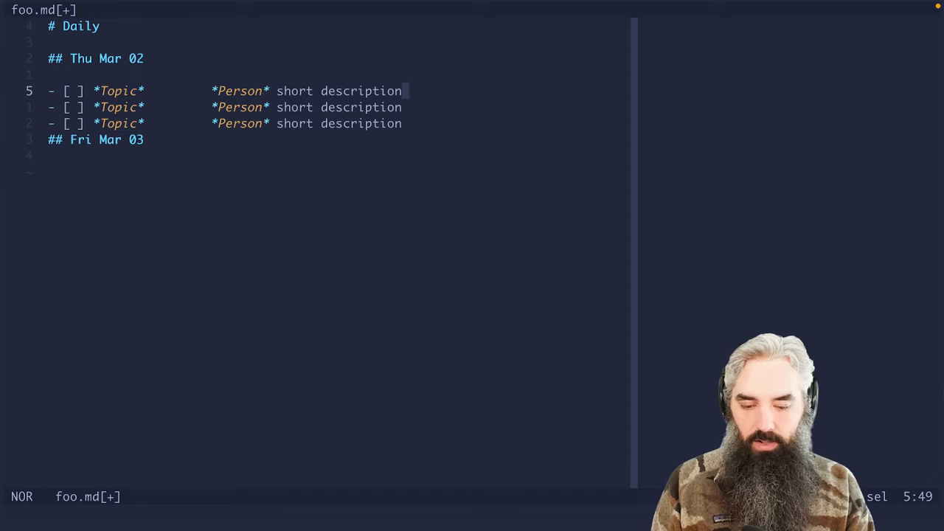
- Assign the tasks to John, Ben and Rachel under Work, mark them x, d and ., and copy Rachel's to Friday
type("Joh")
type("w")
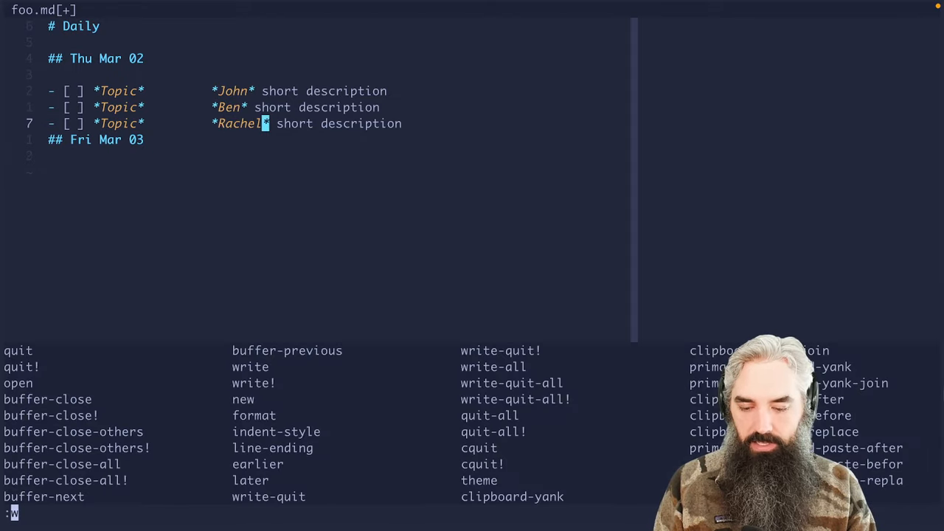
key("Return")
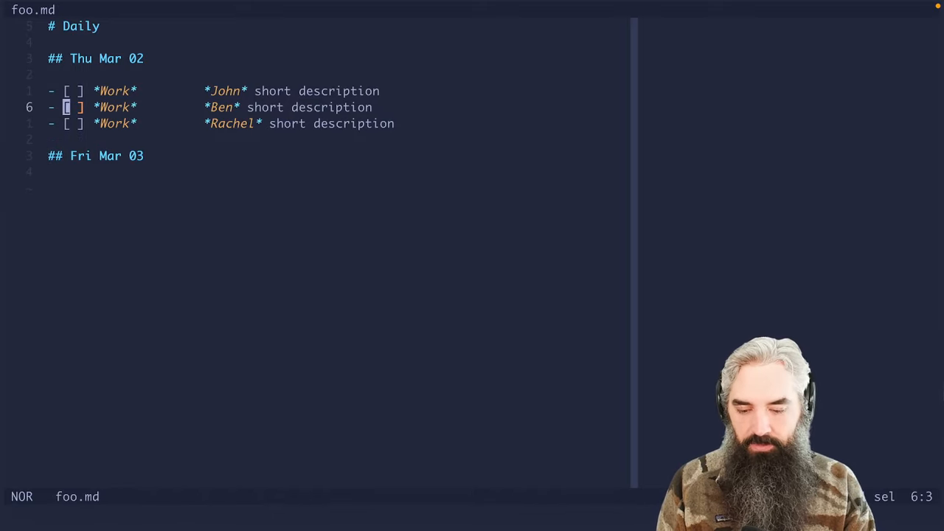
key("k")
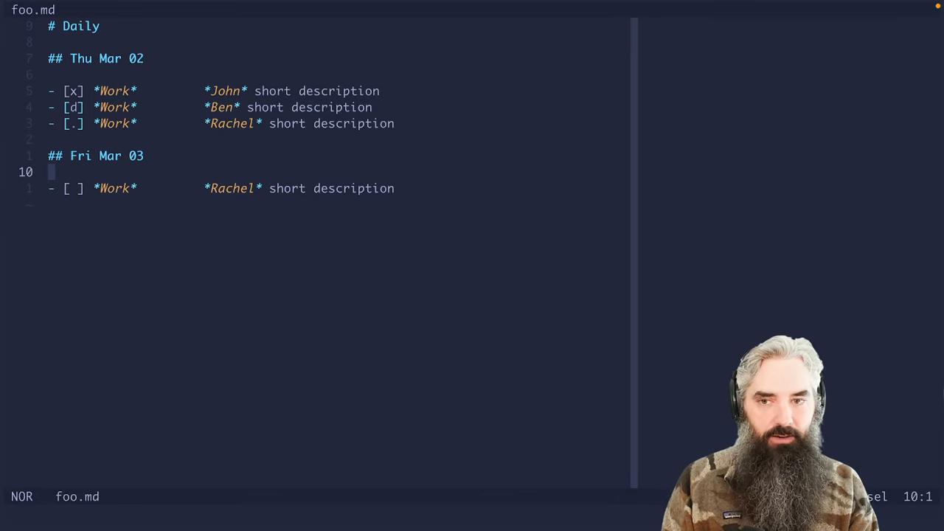
- Create a ## Backlog section of eleven Work tasks and pipe them through sort to group by person
key("o")
type("##")
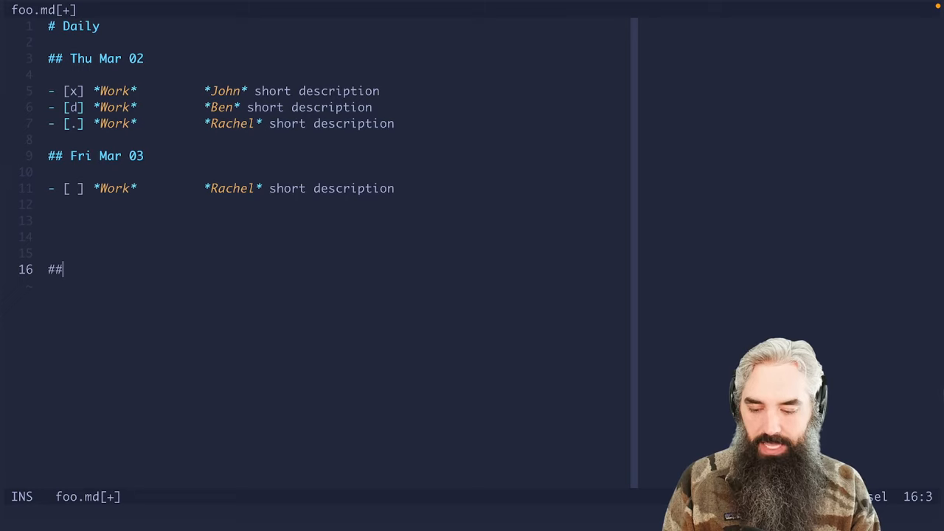
type("Backlog")
type("sort")
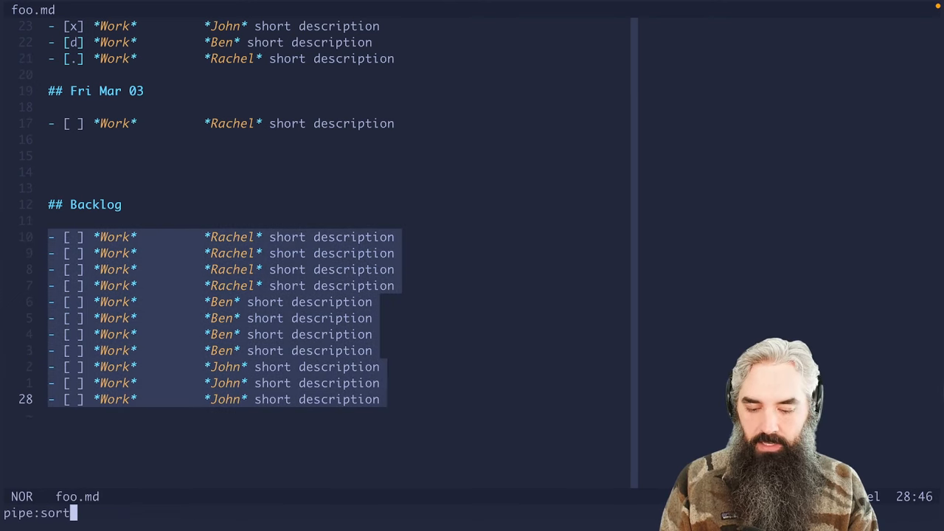
key("Return")
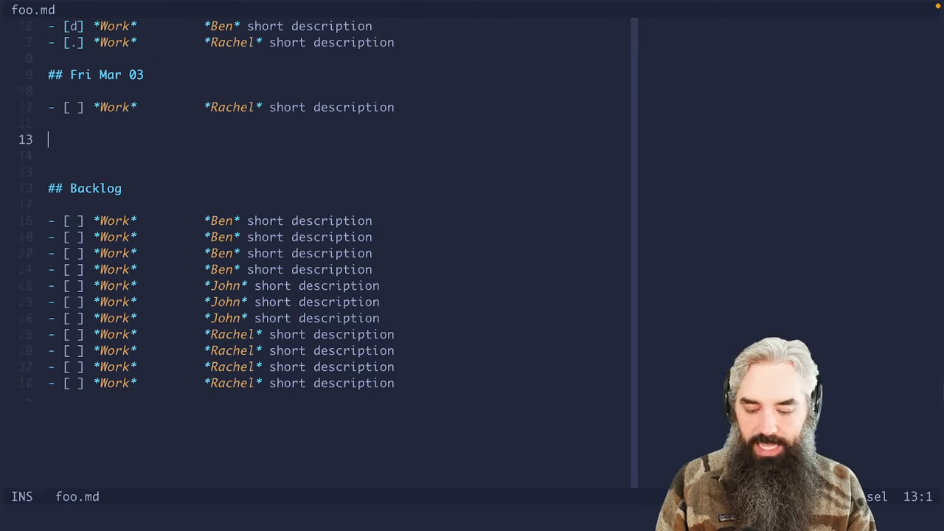
- Build a ### Ben 1:1 section of four Ben tasks marked done or in progress, then start a Topic bullet
type("### Ben 1:1")
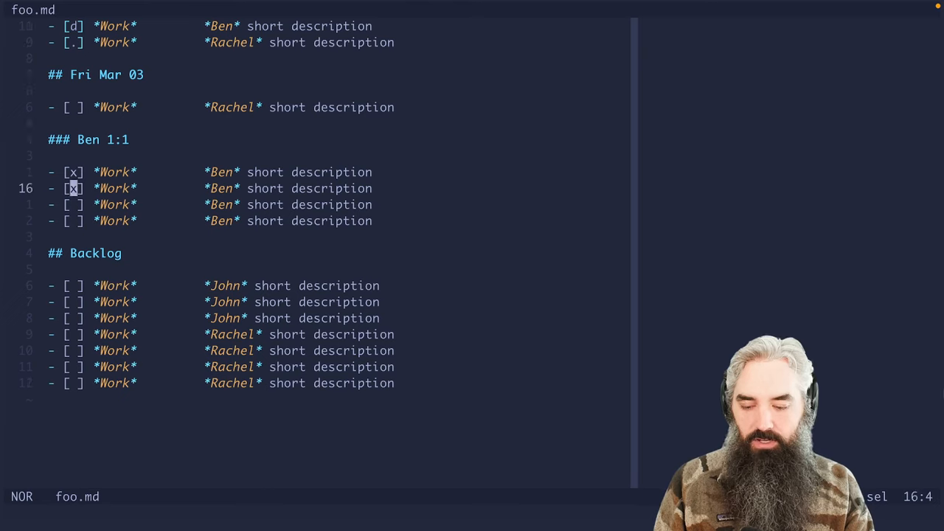
key("j")
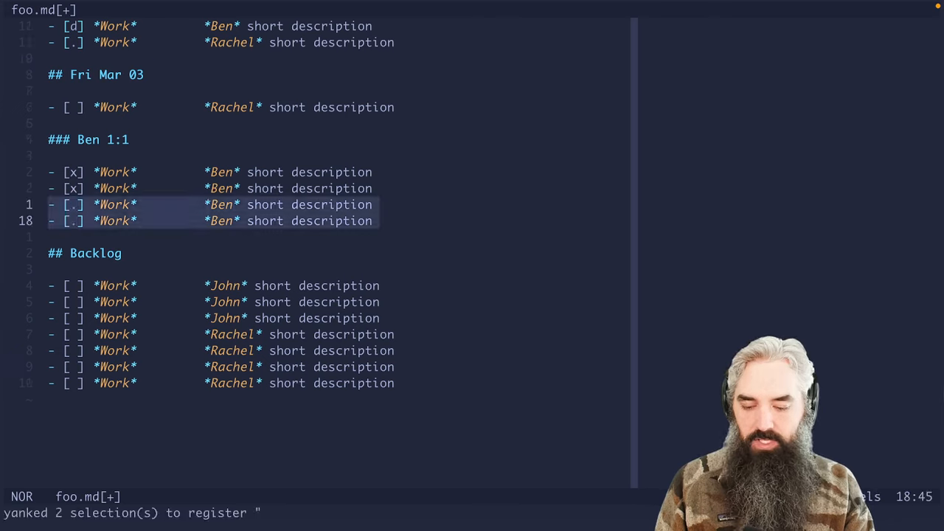
key("p")
type("-")
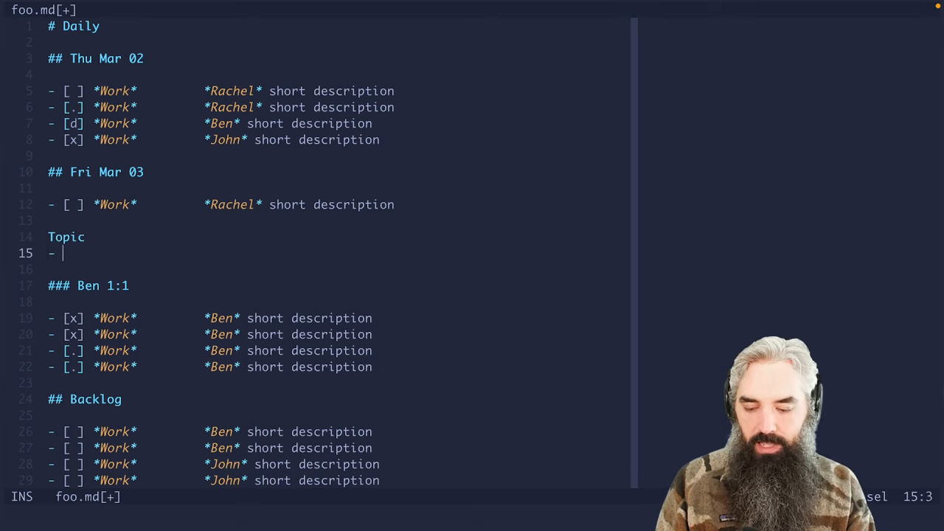
- Write '- Point A' with nested '- Subpoint A' and a sub-item mentioning *Rachel* under the Ben 1:1 heading
type("Point A")
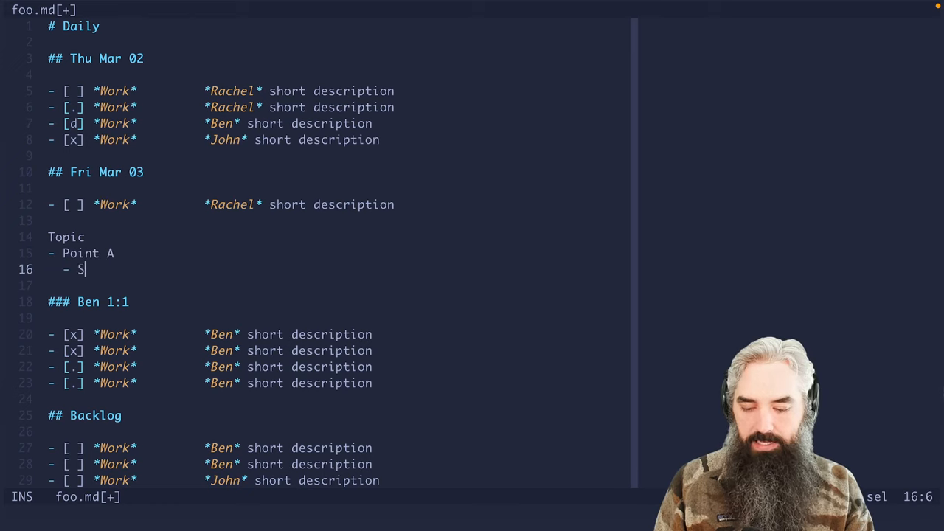
type("ubpoint")
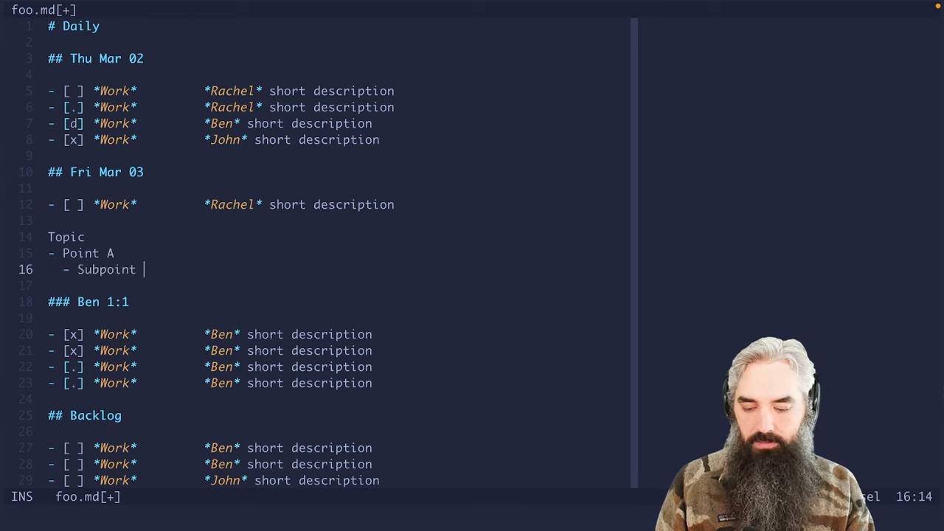
type("A")
left_click(340, 286)
type("- oiausdofiad")
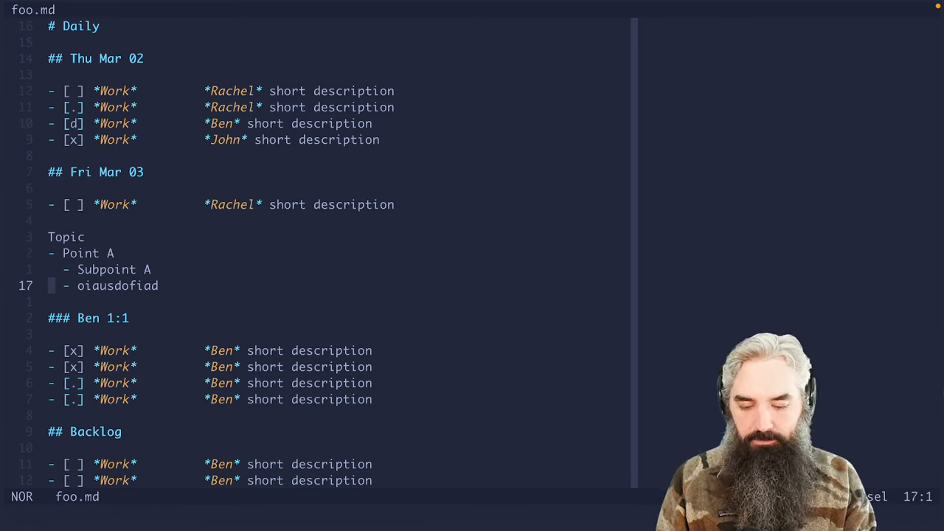
key("A")
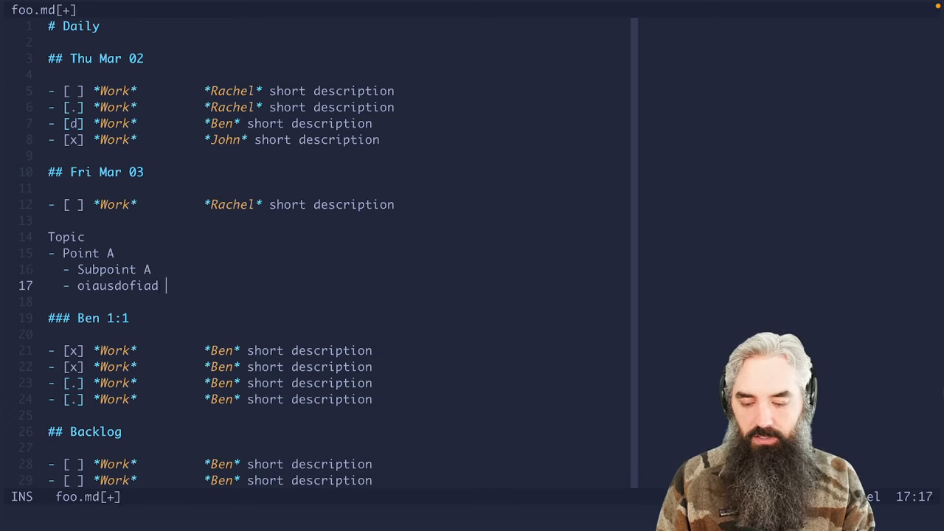
type("*Rahel*")
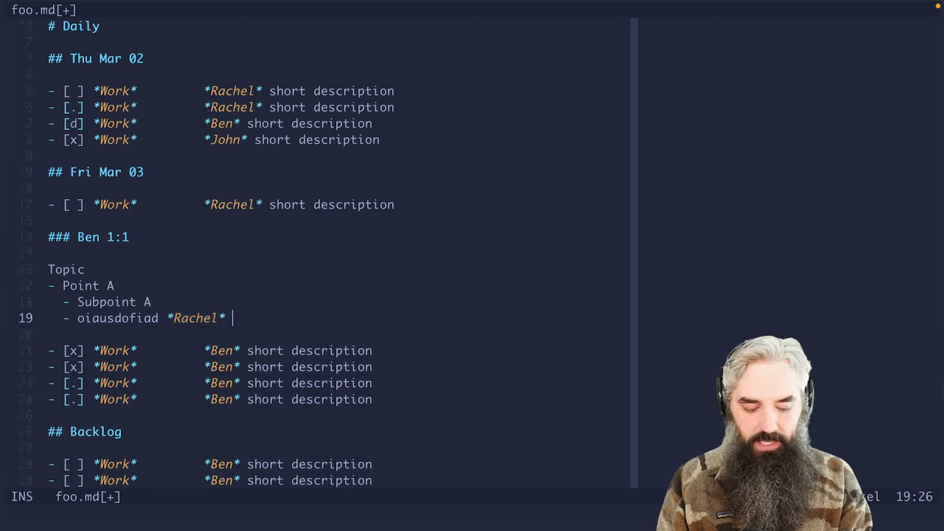
- Try a [[people]] link and #Rachel tag, remove them, and begin a workspace search for Rachel
type("[[people]]")
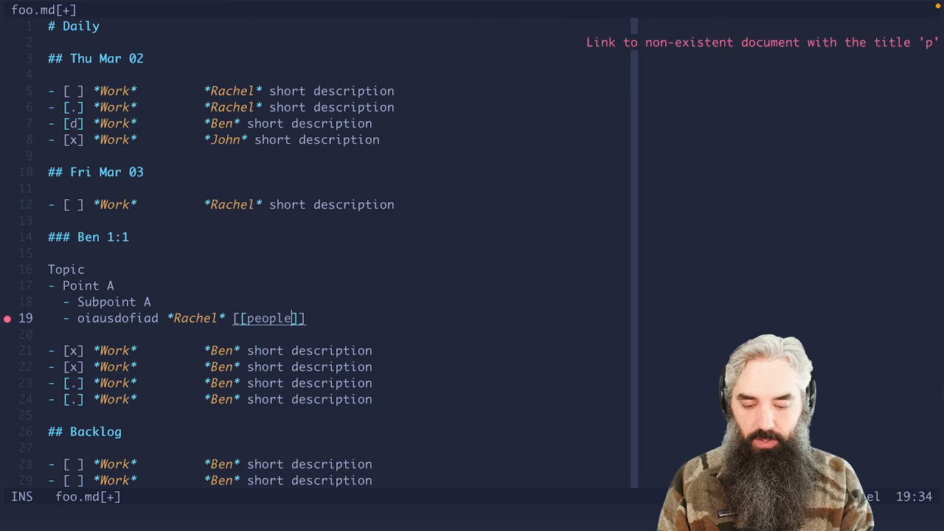
type("#Rac")
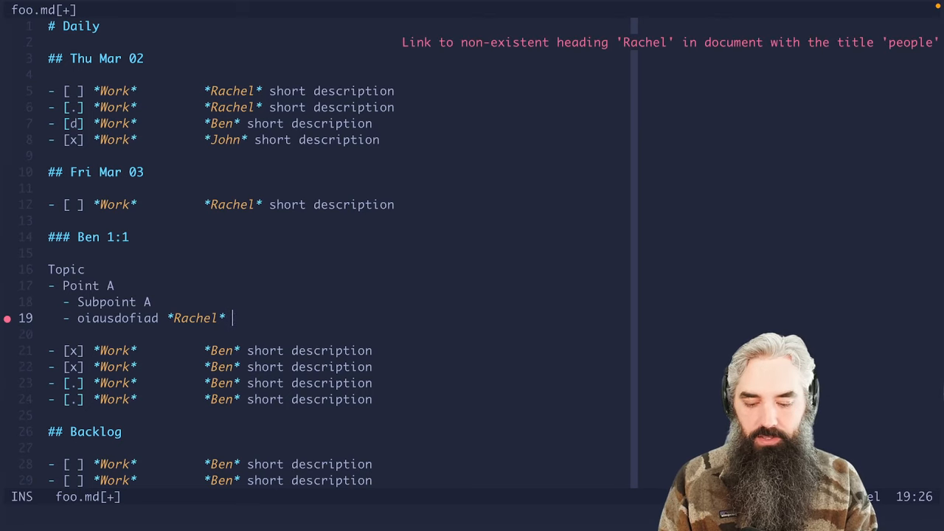
key("Escape")
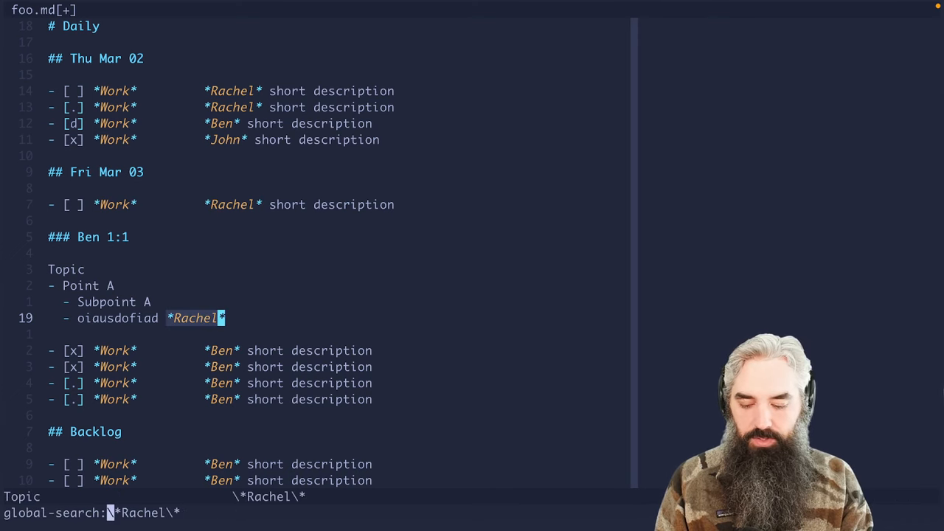
- Write foo.md to disk with :w, keeping the Ben 1:1 notes intact
key("Return")
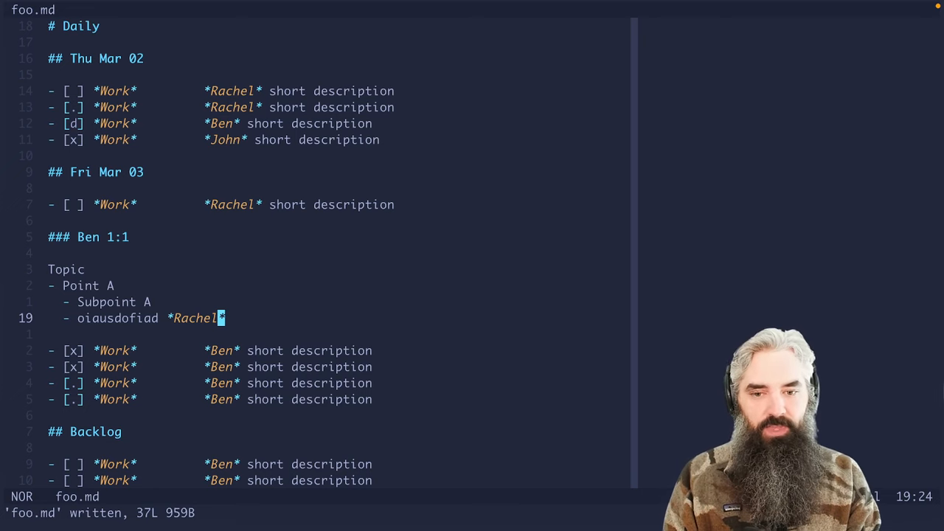
mouse_move(573, 156)
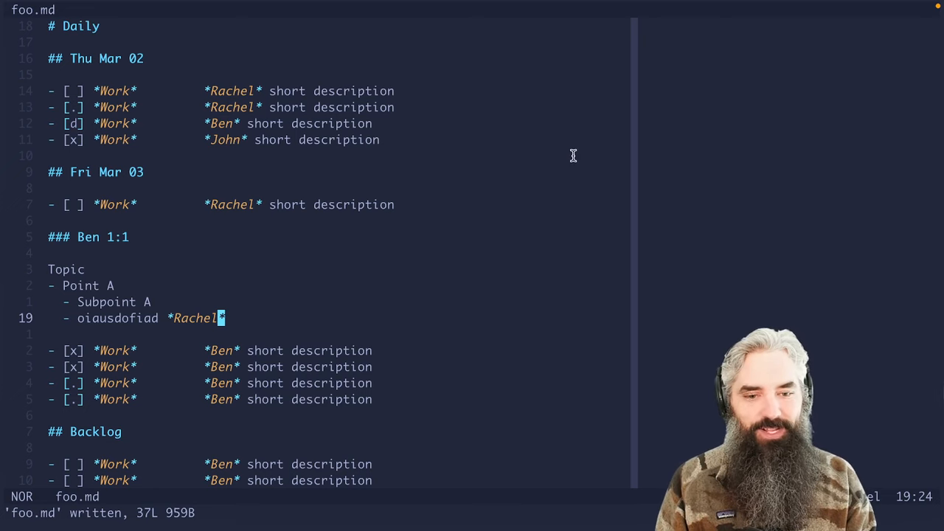